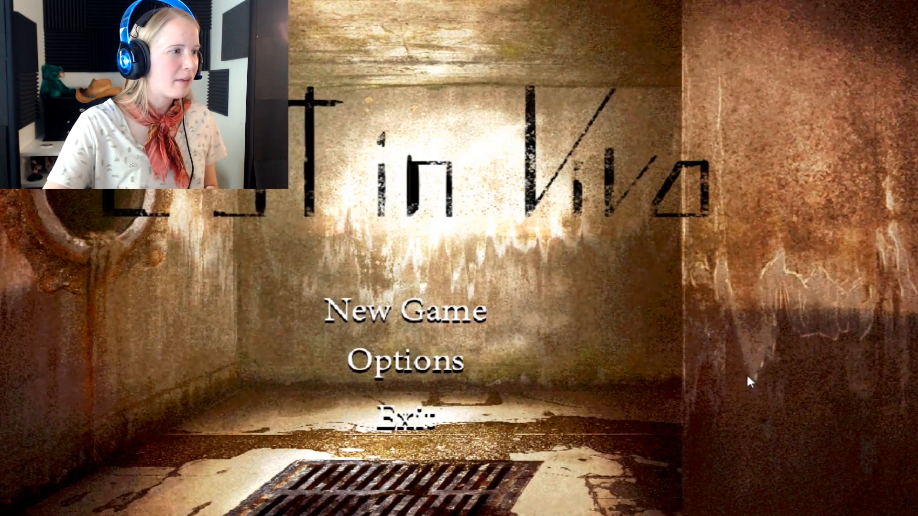
click(405, 310)
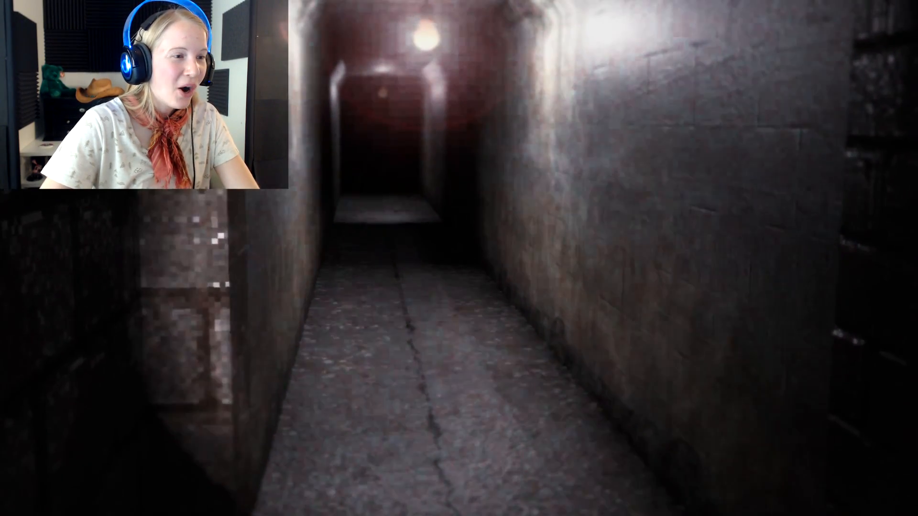
key(w)
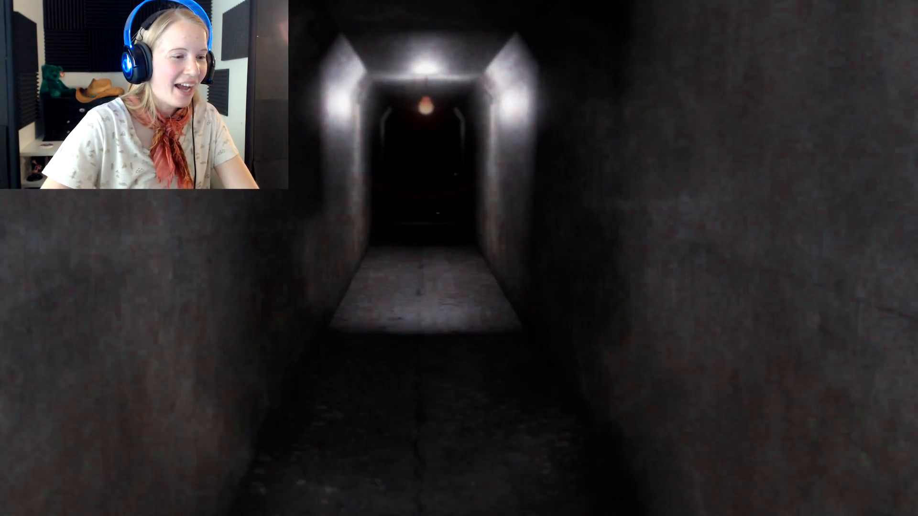
key(w)
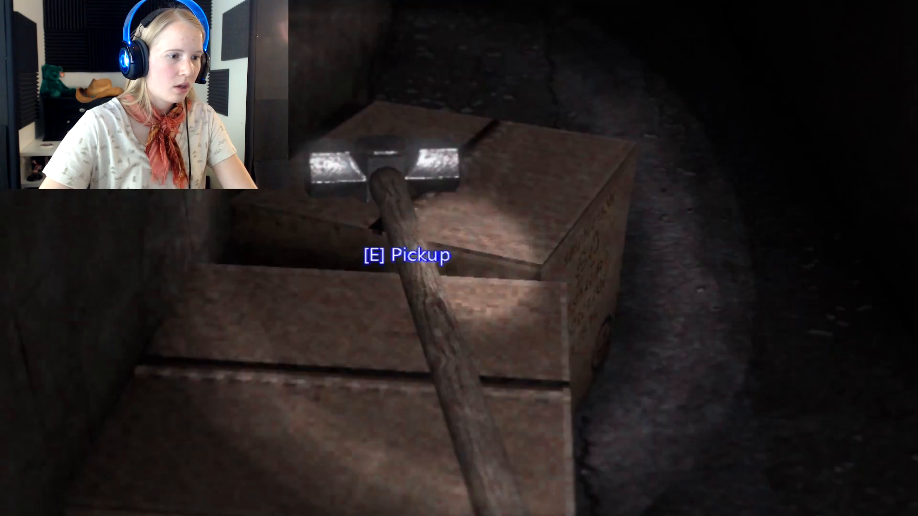
key(e)
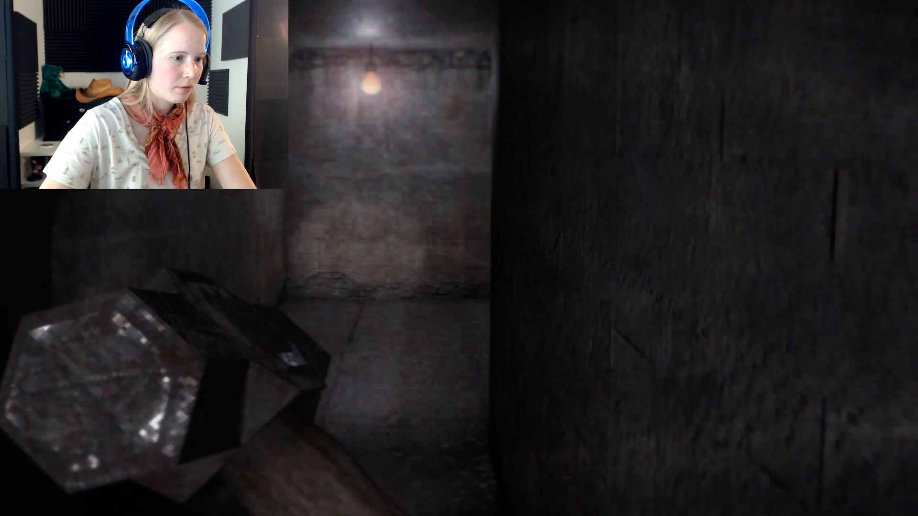
mouse_move(459, 258)
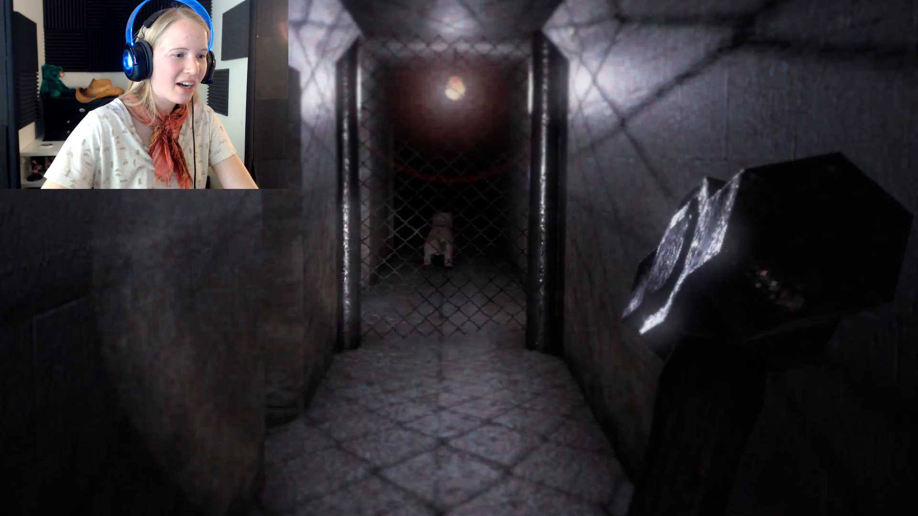
key(w)
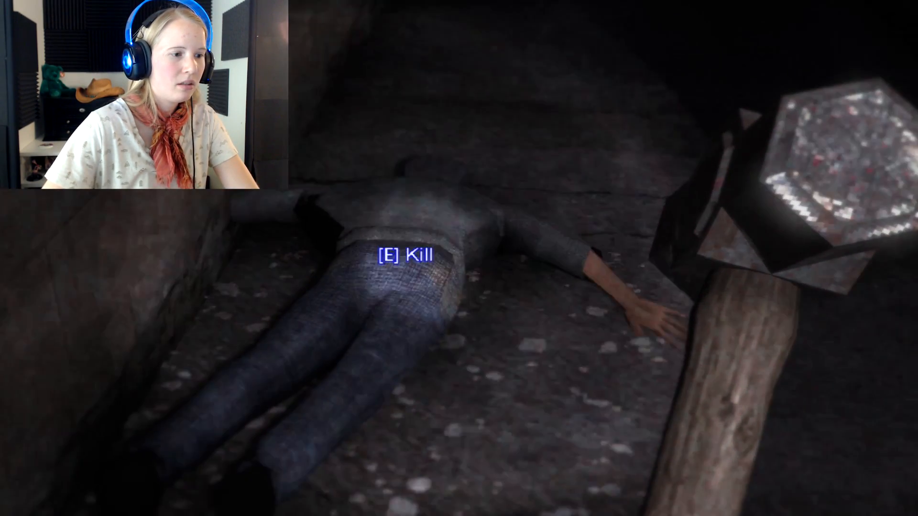
key(e)
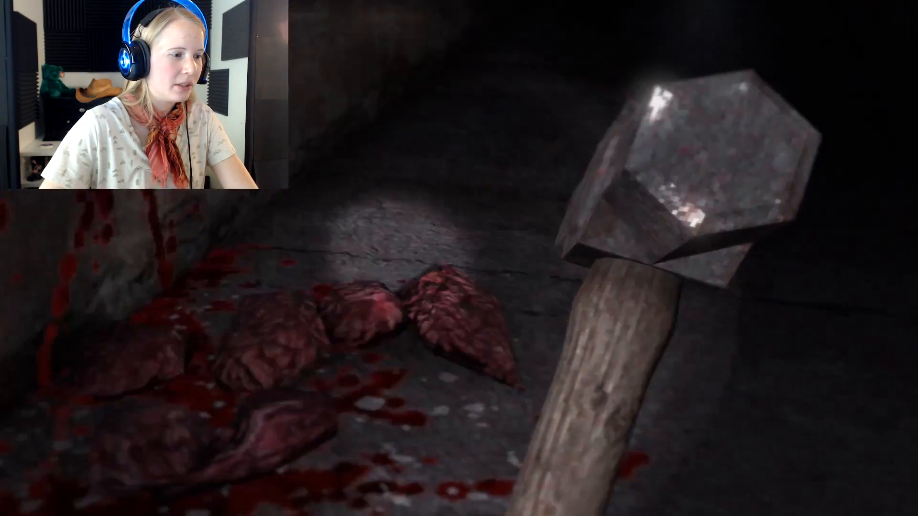
mouse_move(459, 258)
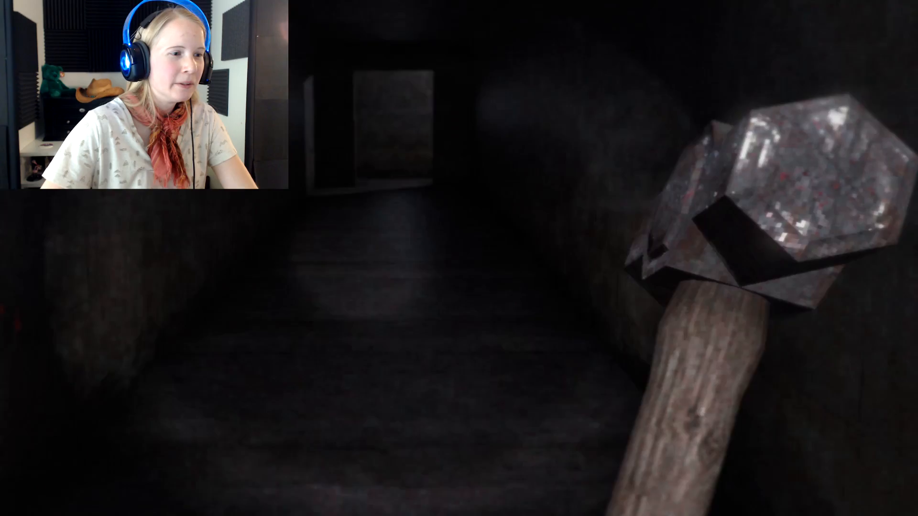
mouse_move(459, 259)
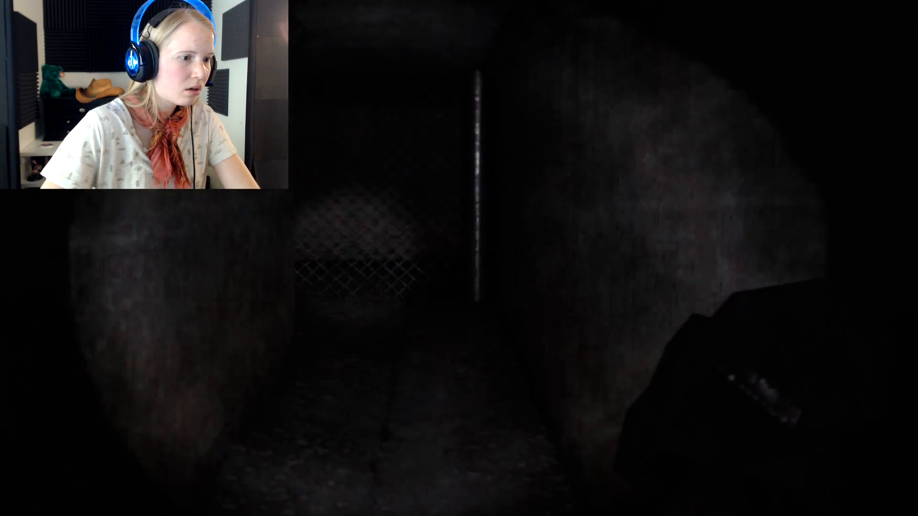
mouse_move(459, 258)
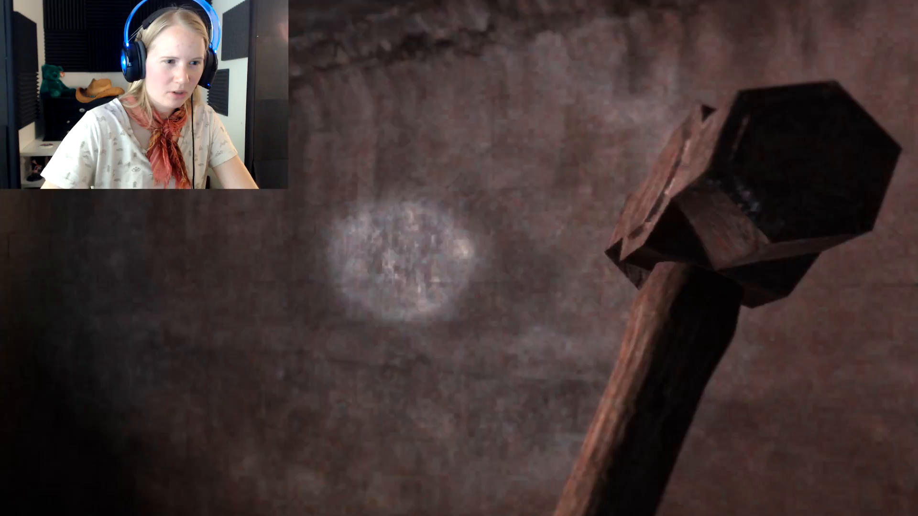
mouse_move(459, 258)
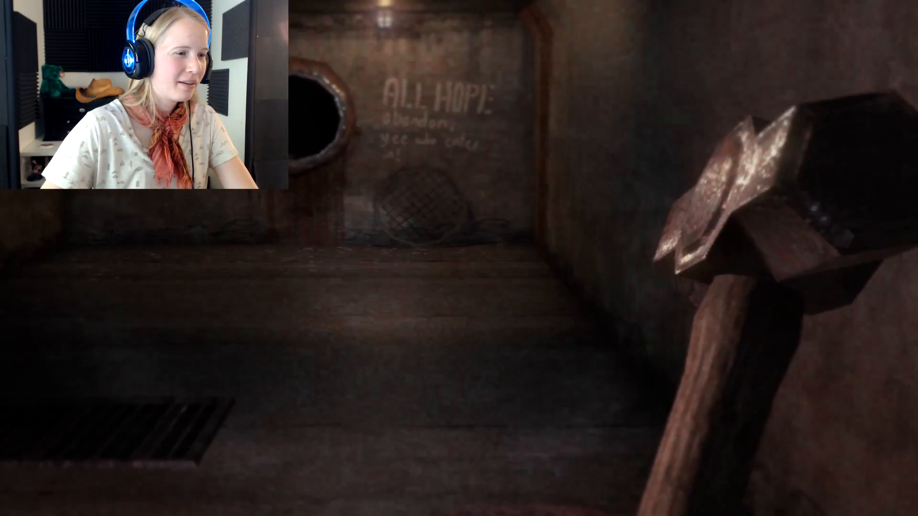
mouse_move(459, 259)
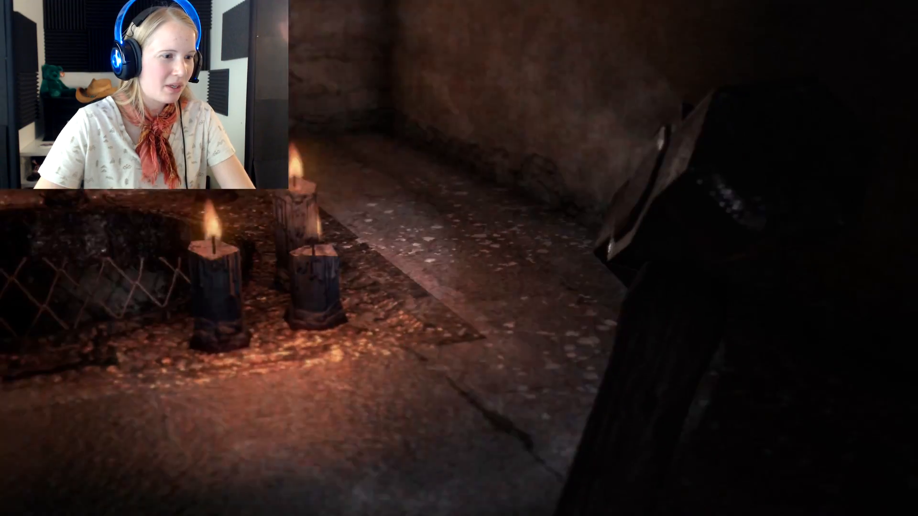
mouse_move(459, 259)
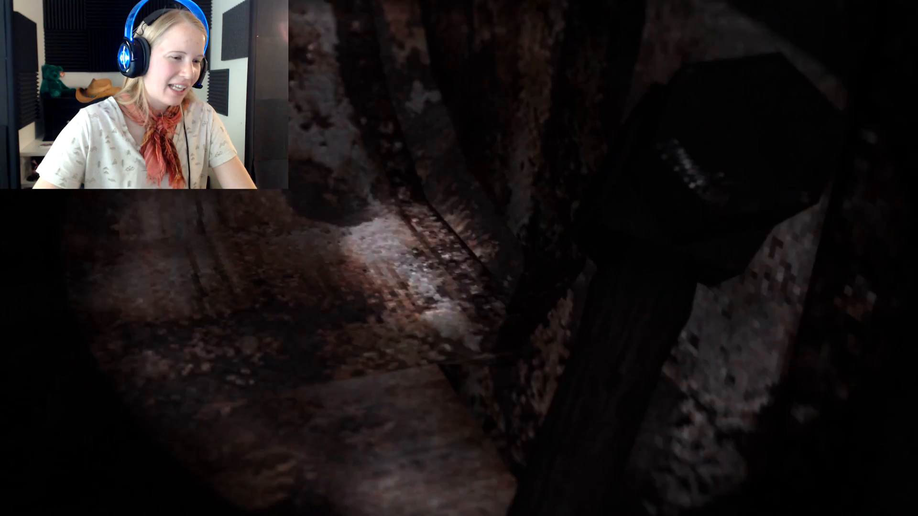
mouse_move(459, 259)
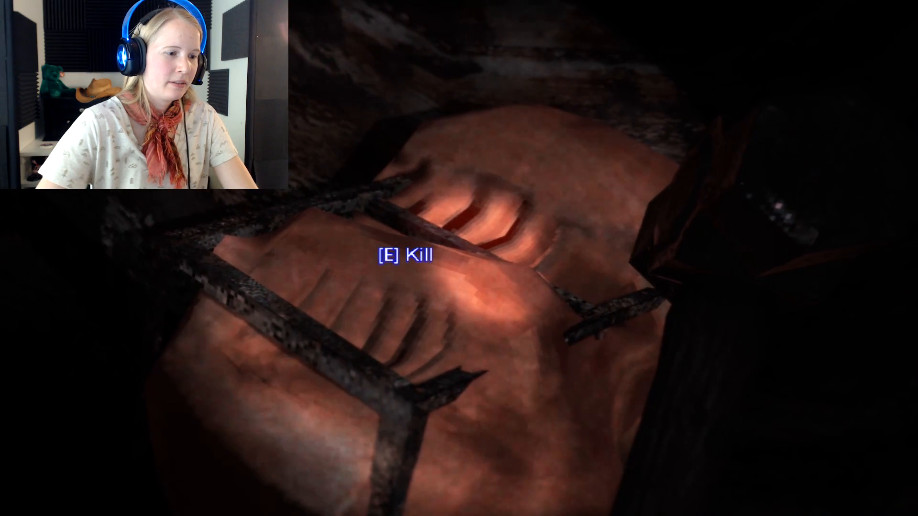
key(e)
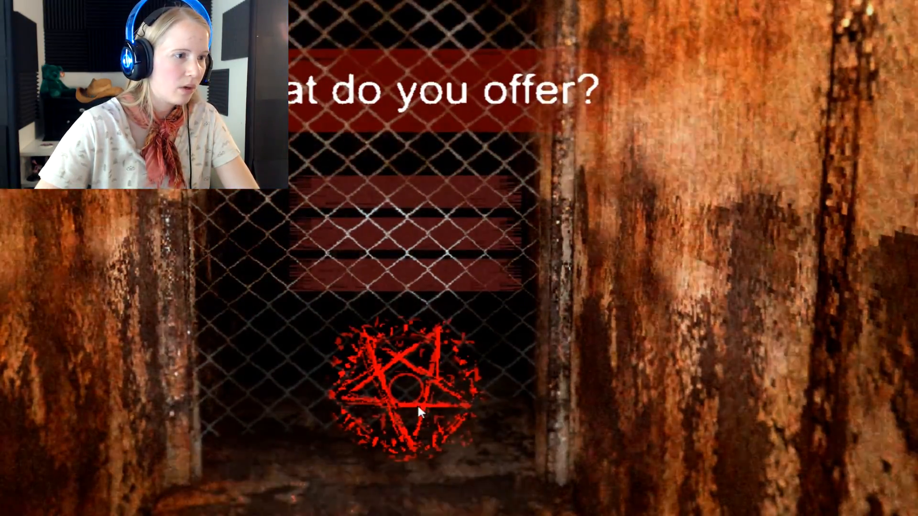
click(408, 392)
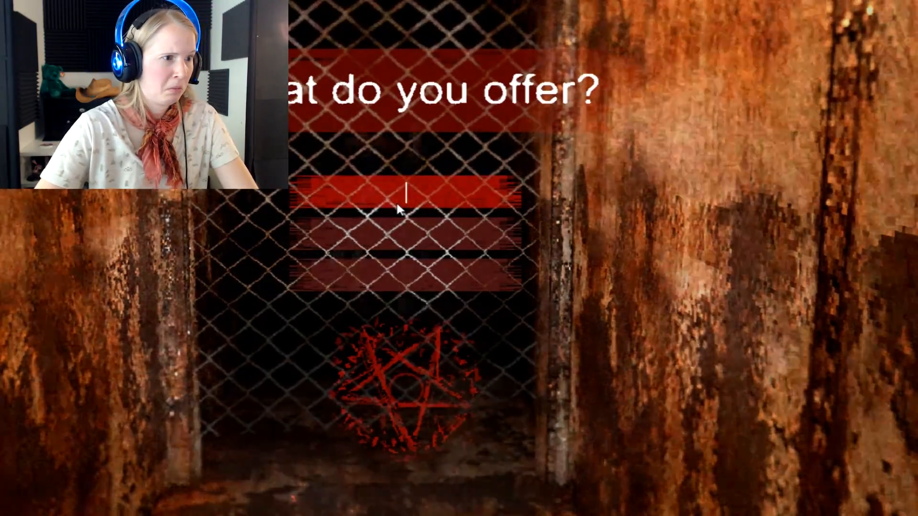
text(Friend)
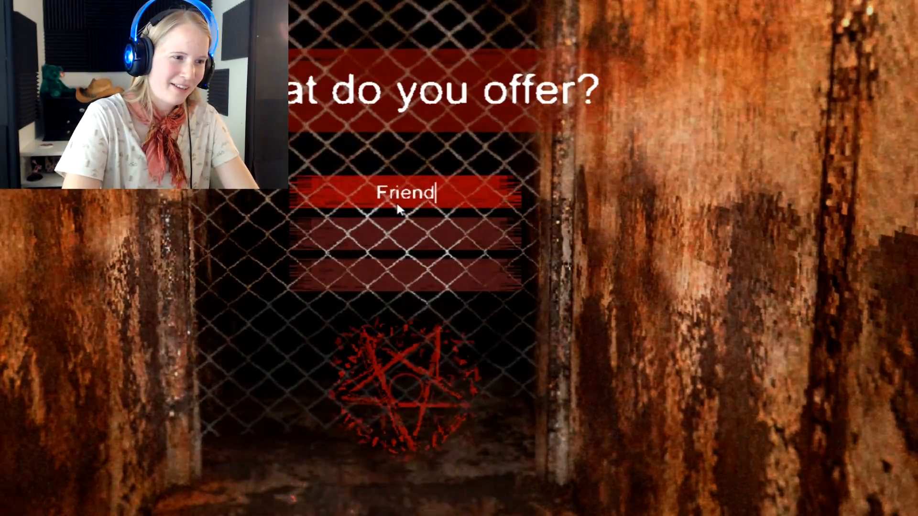
text(ship)
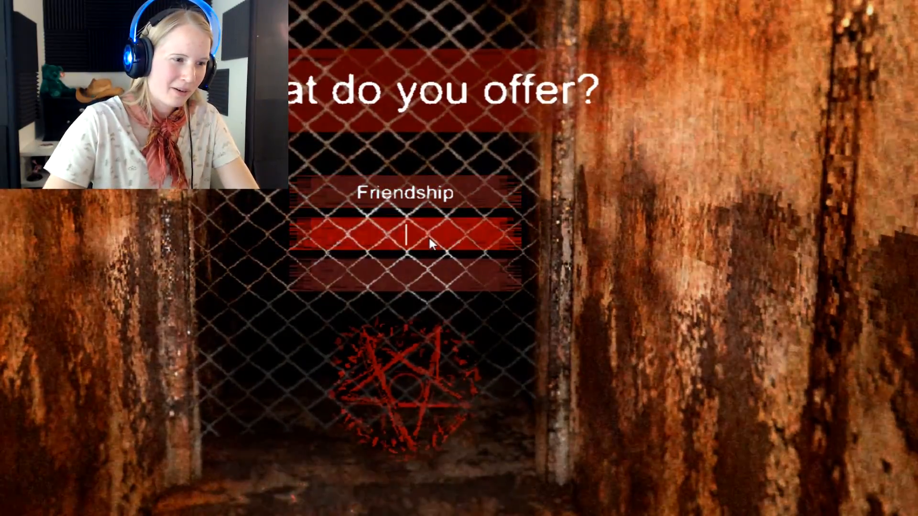
text(rainbows)
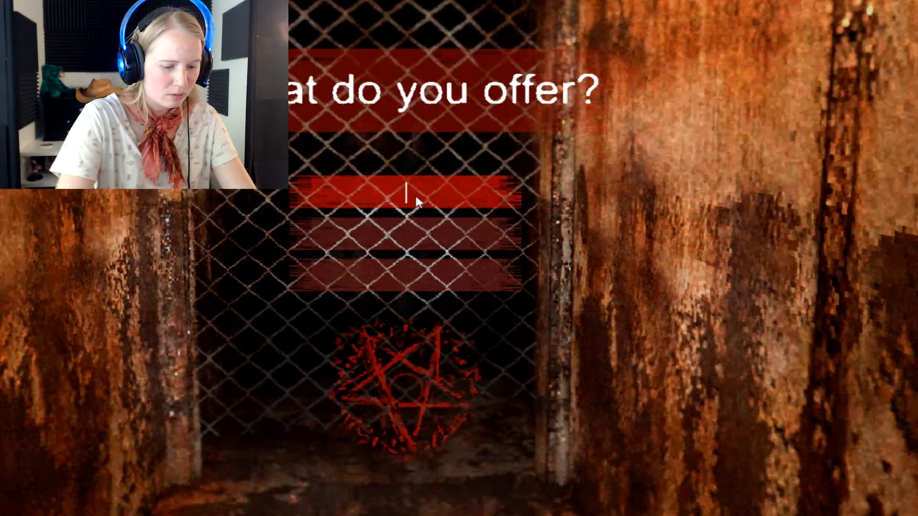
text(4 te)
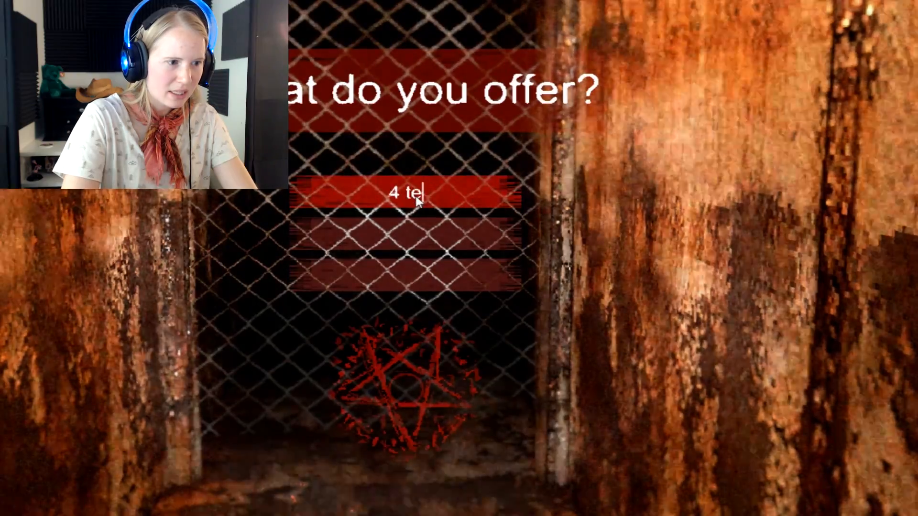
text(eth)
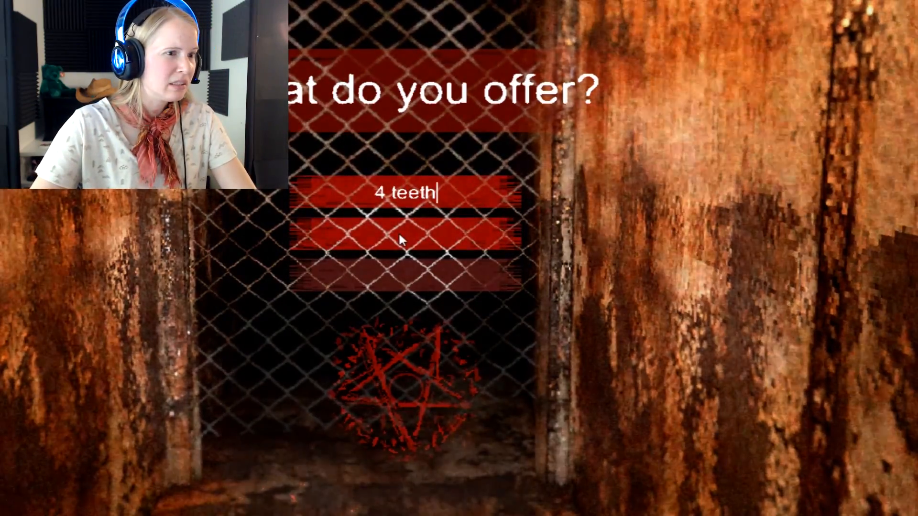
mouse_move(495, 251)
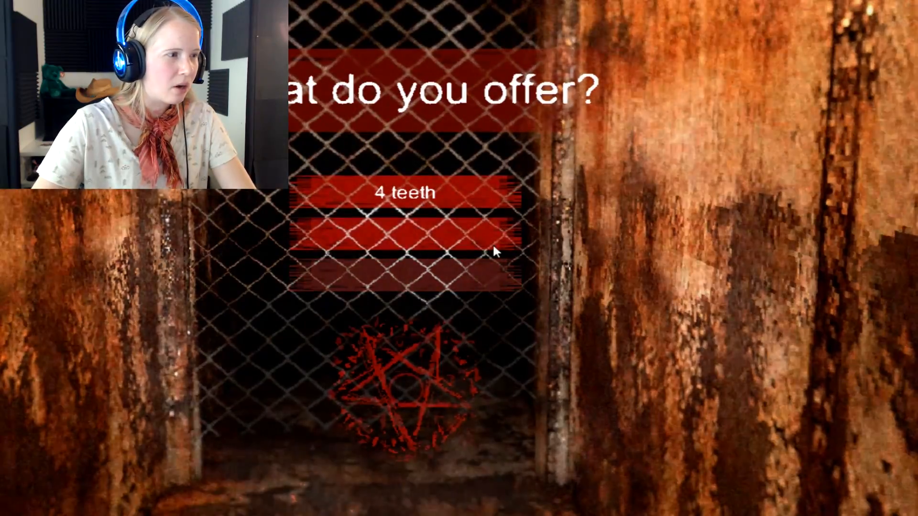